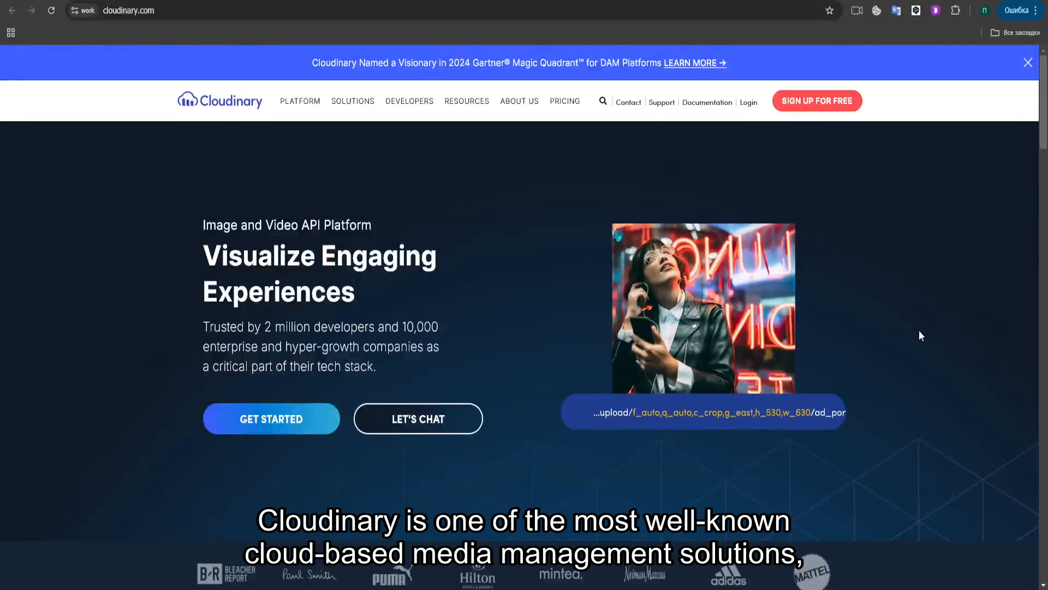
Scroll the homepage down to the Programmable Media, Cloudinary AI and Assets tabs
scroll("down", 3)
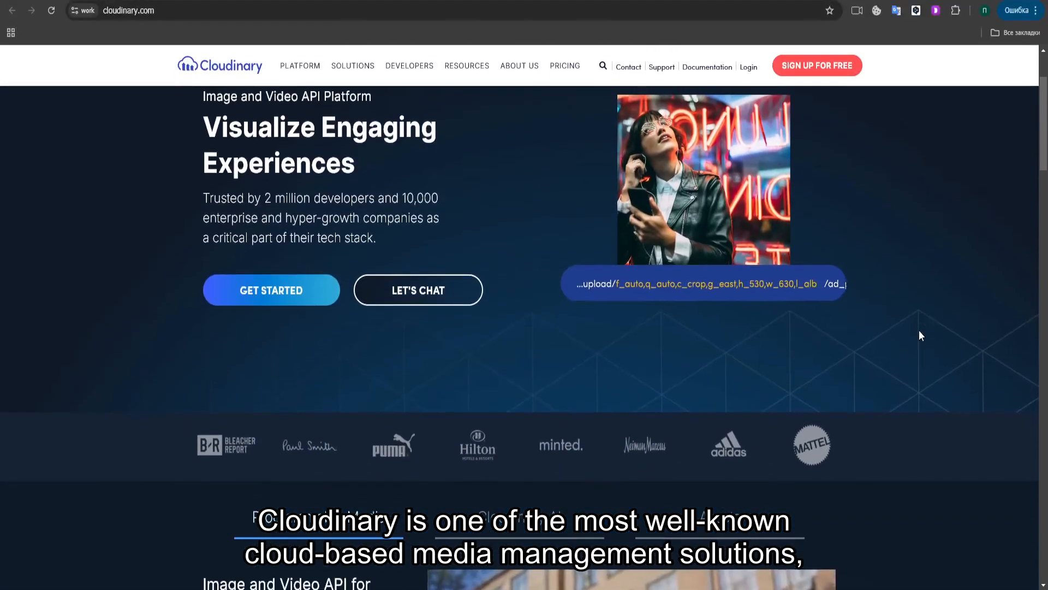
scroll("down", 3)
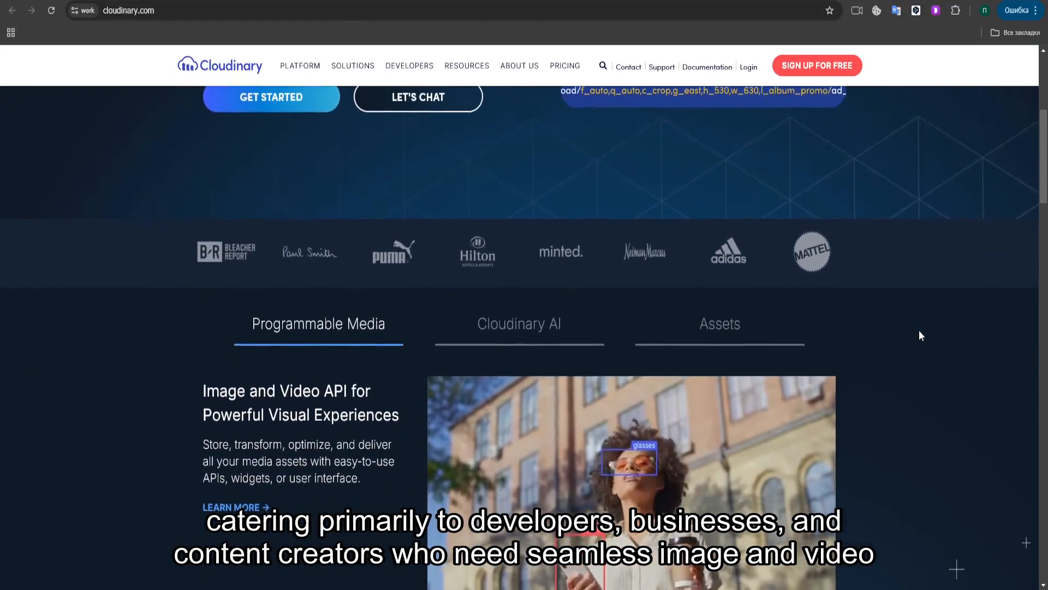
scroll("down", 3)
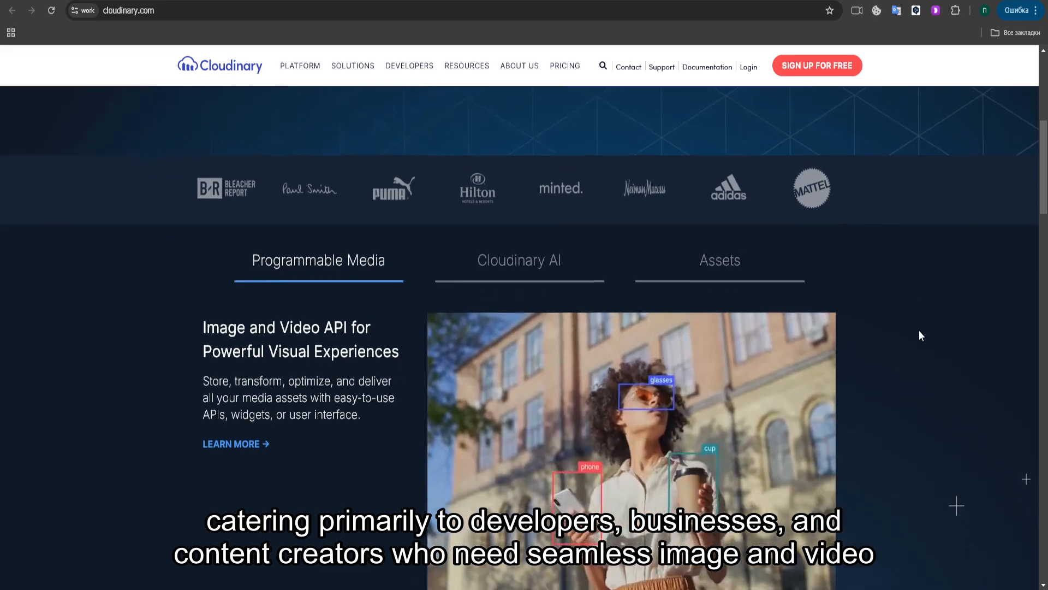
scroll("down", 3)
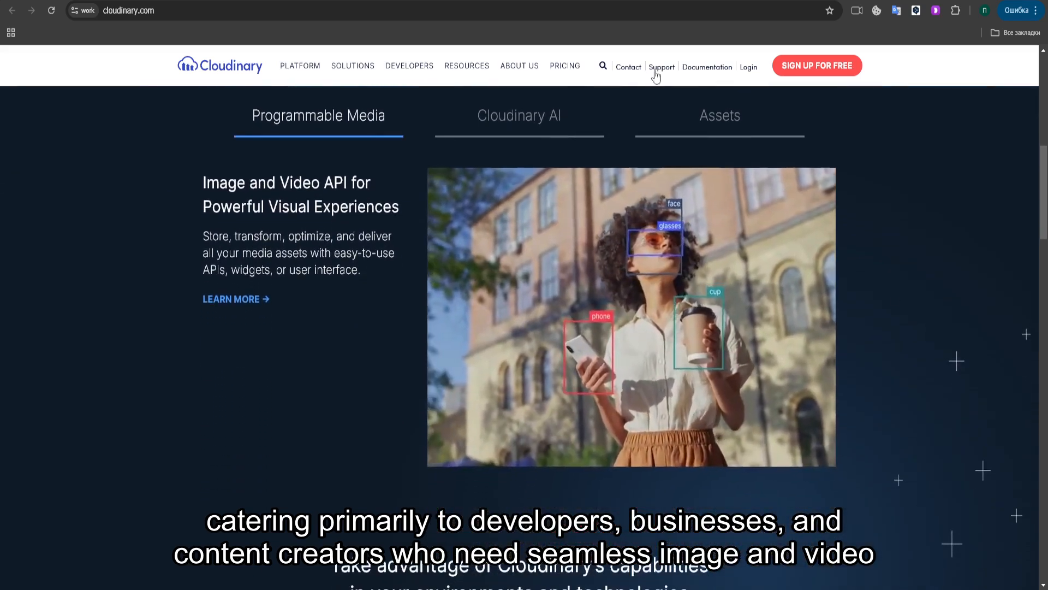
Toggle the Resources list, then show the Cloudinary AI and Assets feature descriptions
left_click(467, 65)
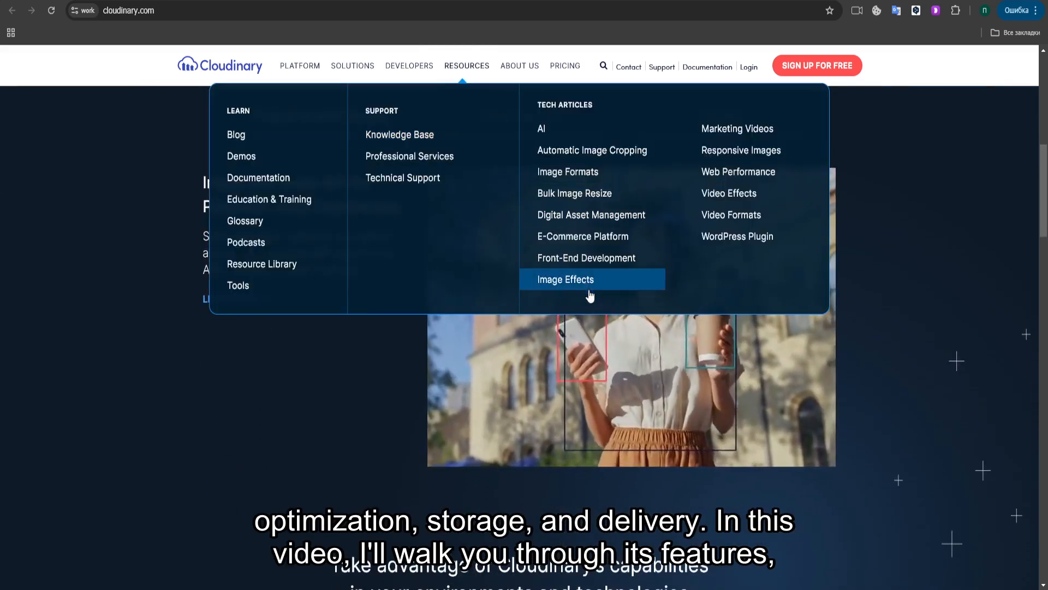
left_click(466, 65)
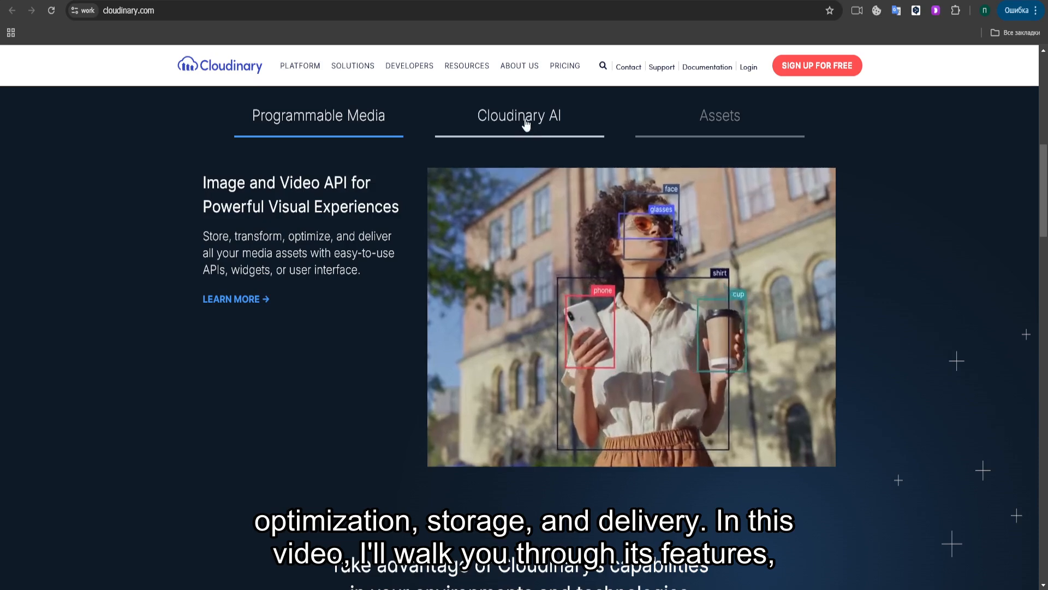
left_click(519, 115)
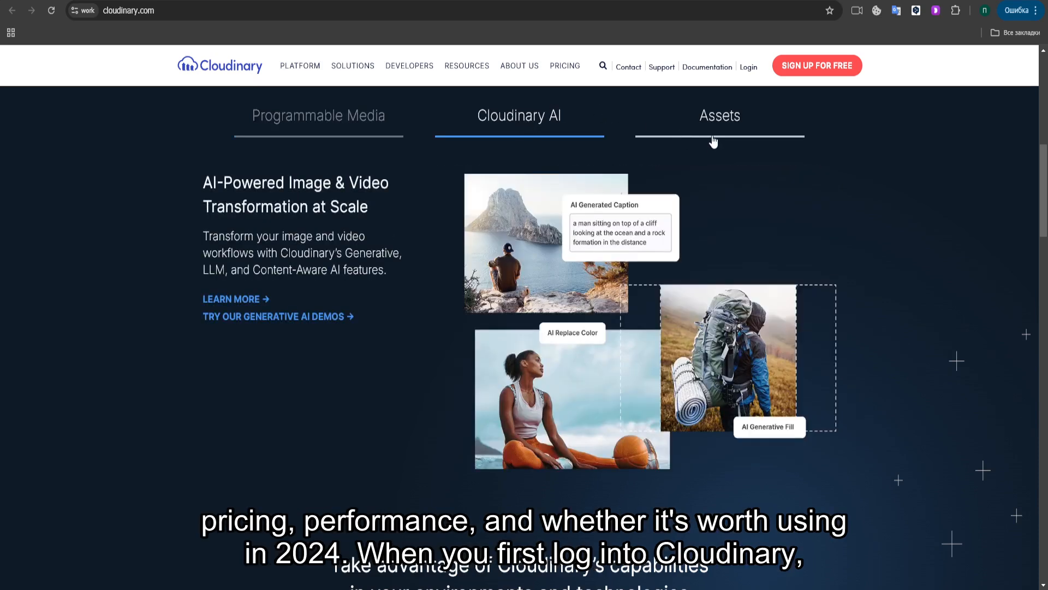
left_click(719, 115)
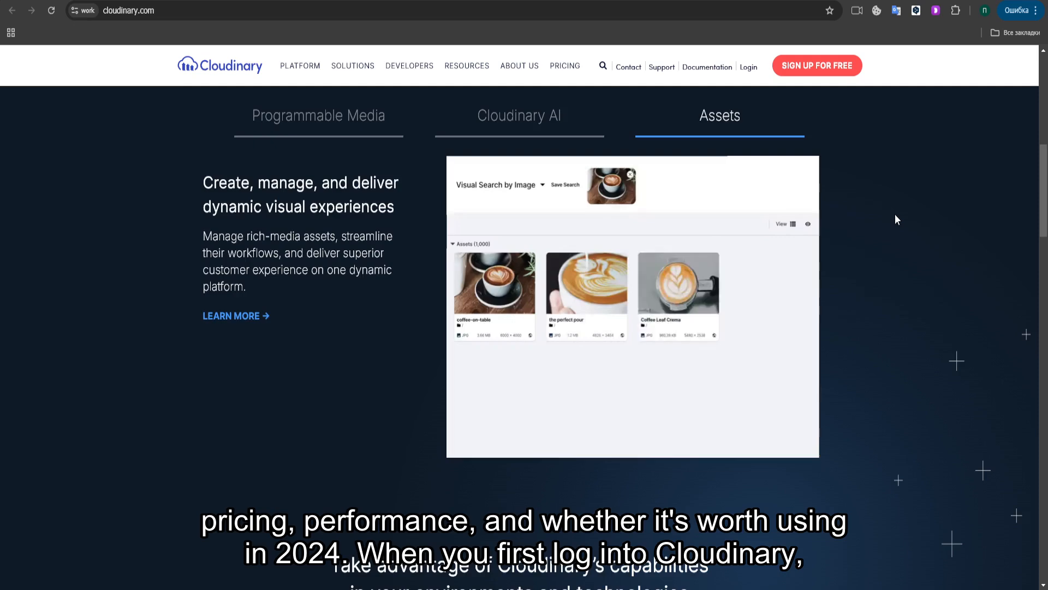
Scroll past integrations, Customer Stories and the Get Started banner to the footer
scroll("down", 3)
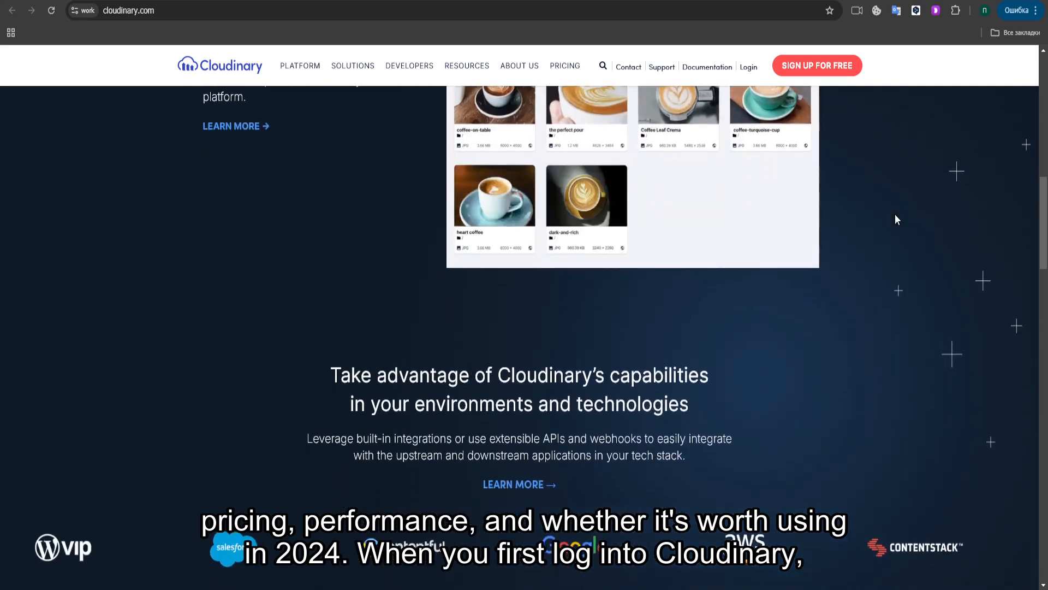
scroll("down", 3)
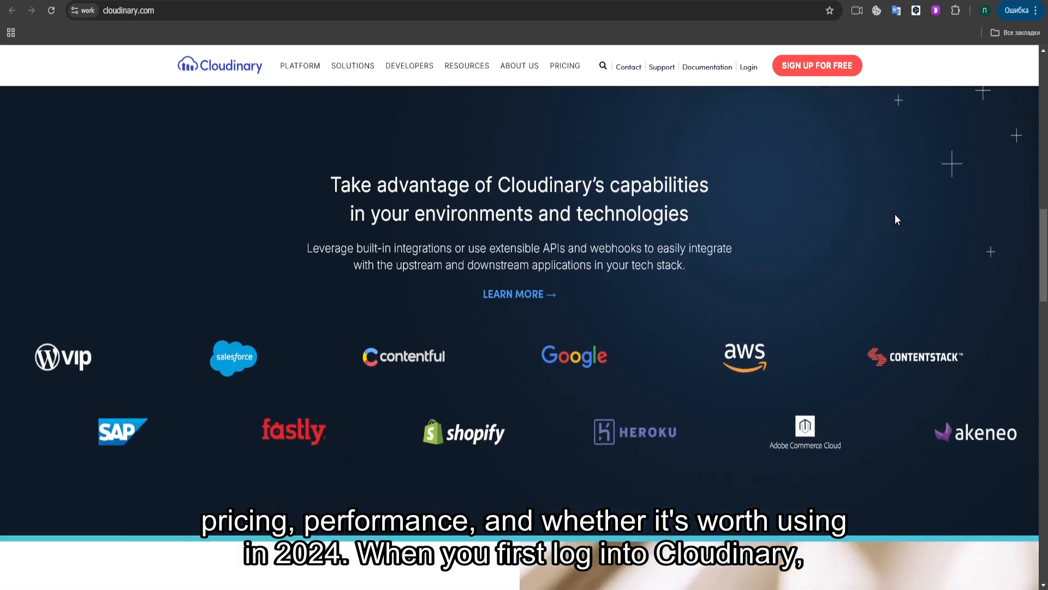
scroll("down", 3)
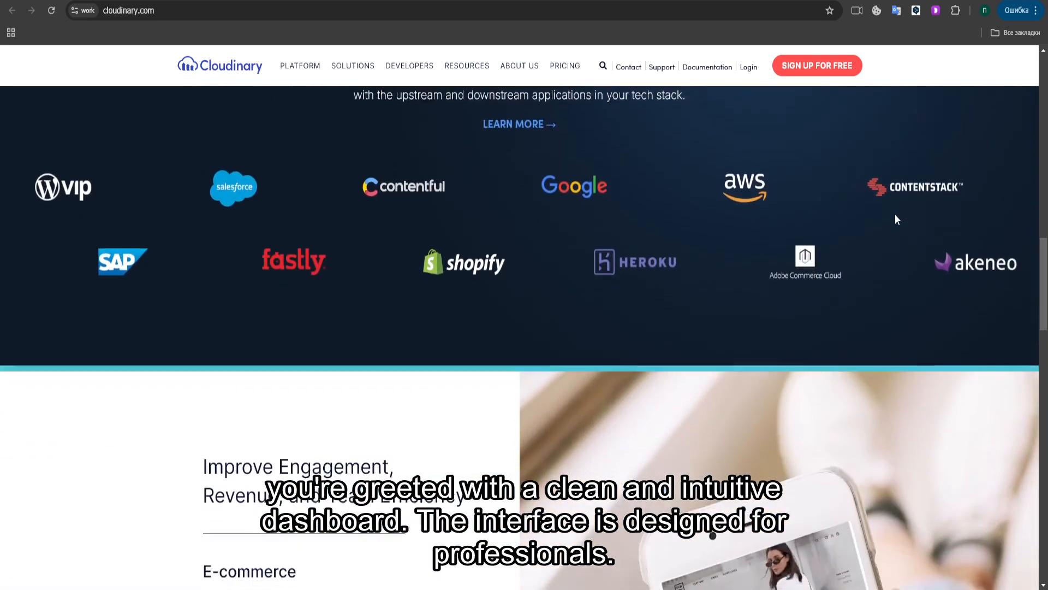
scroll("down", 3)
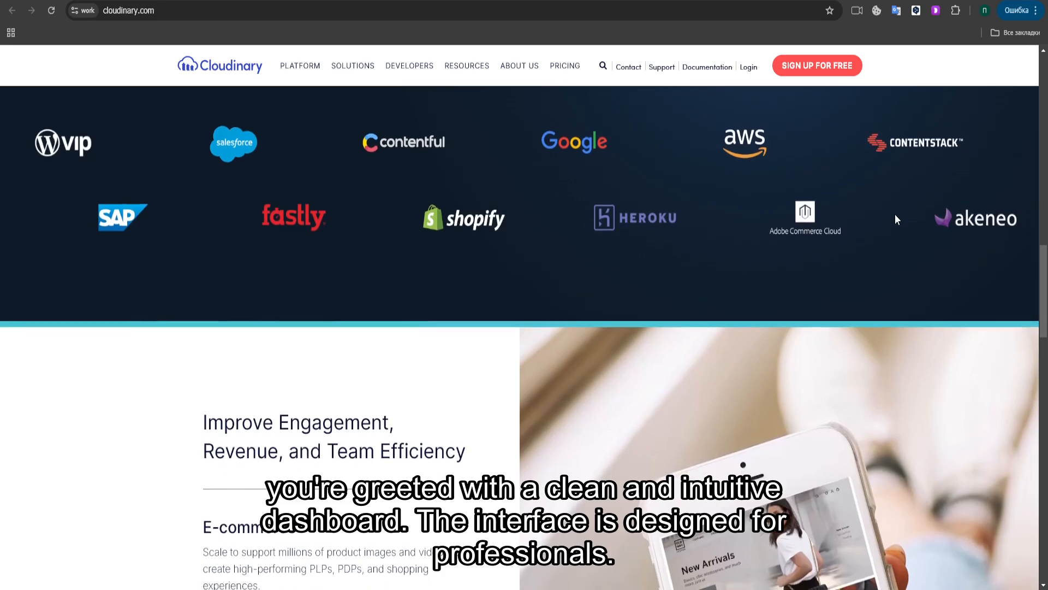
scroll("down", 3)
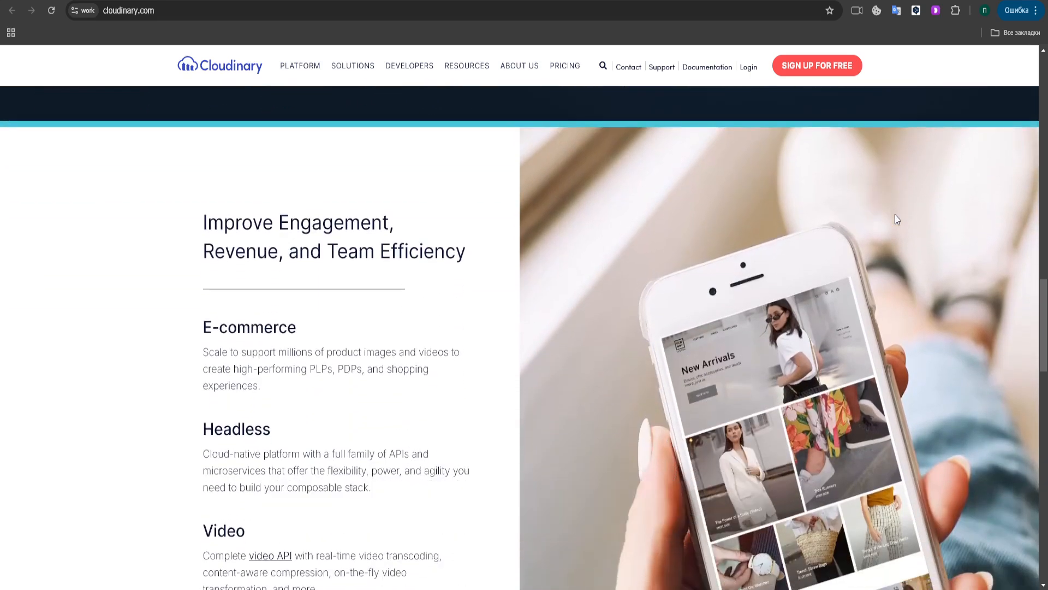
scroll("down", 3)
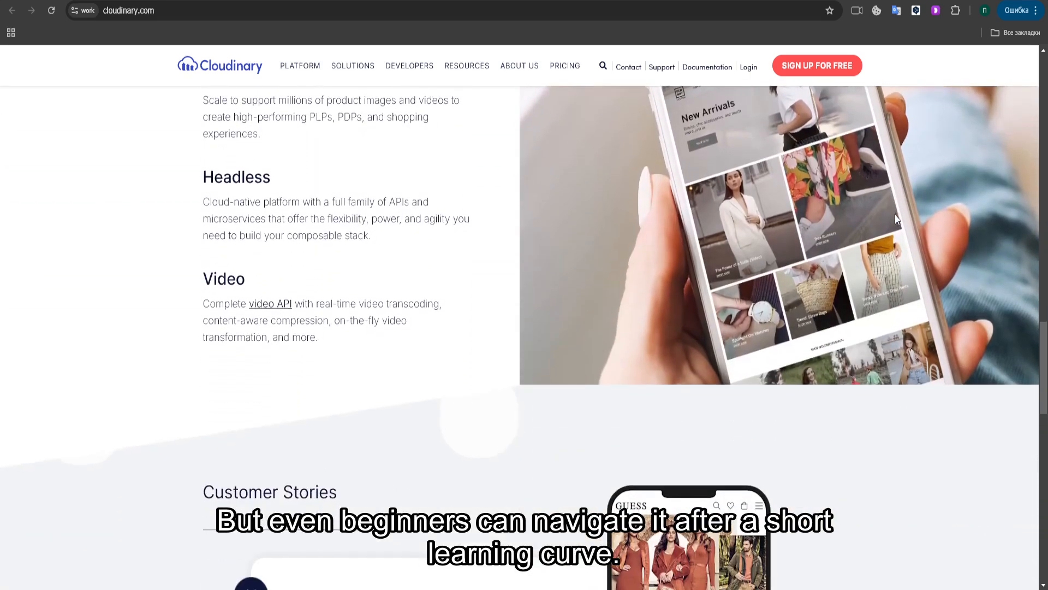
scroll("down", 3)
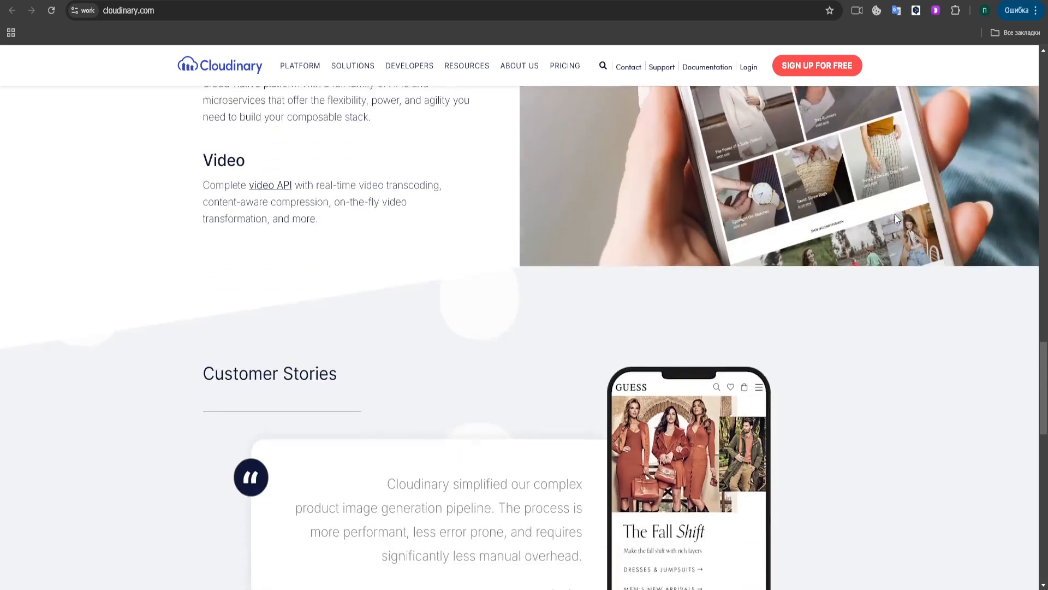
scroll("down", 3)
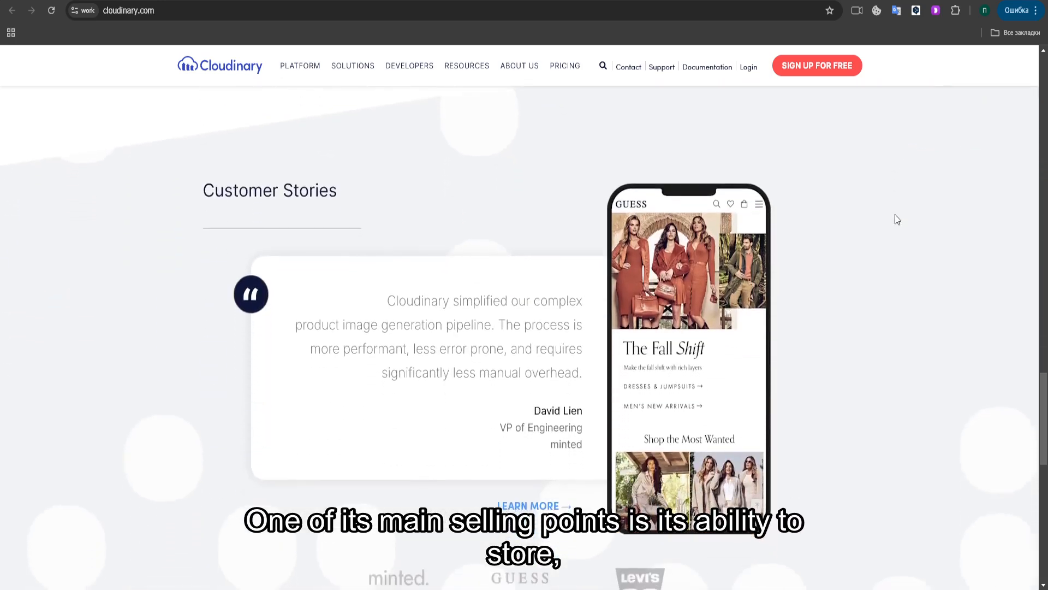
scroll("down", 3)
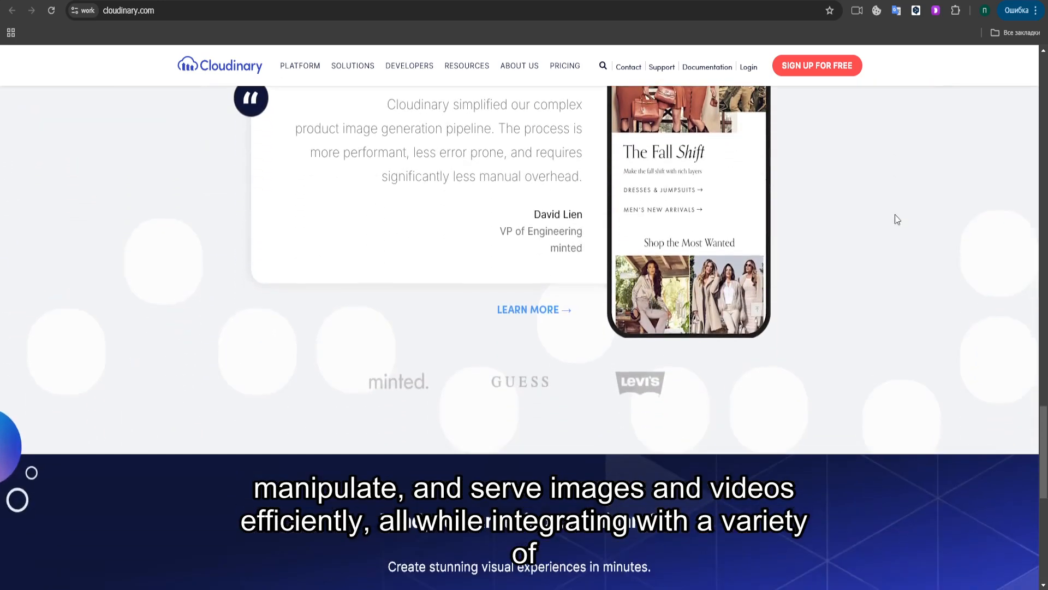
scroll("down", 3)
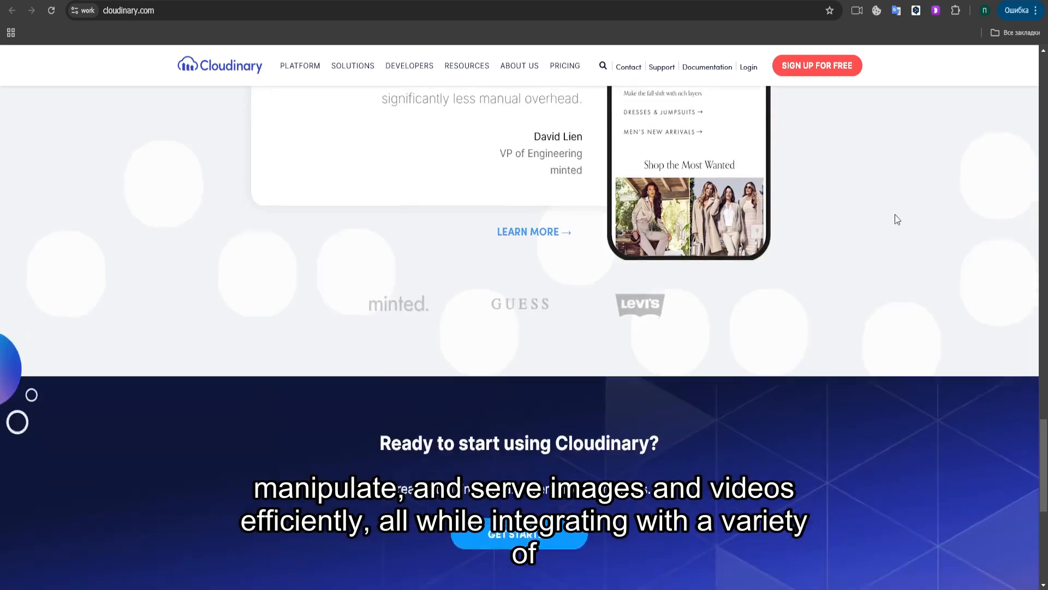
scroll("down", 3)
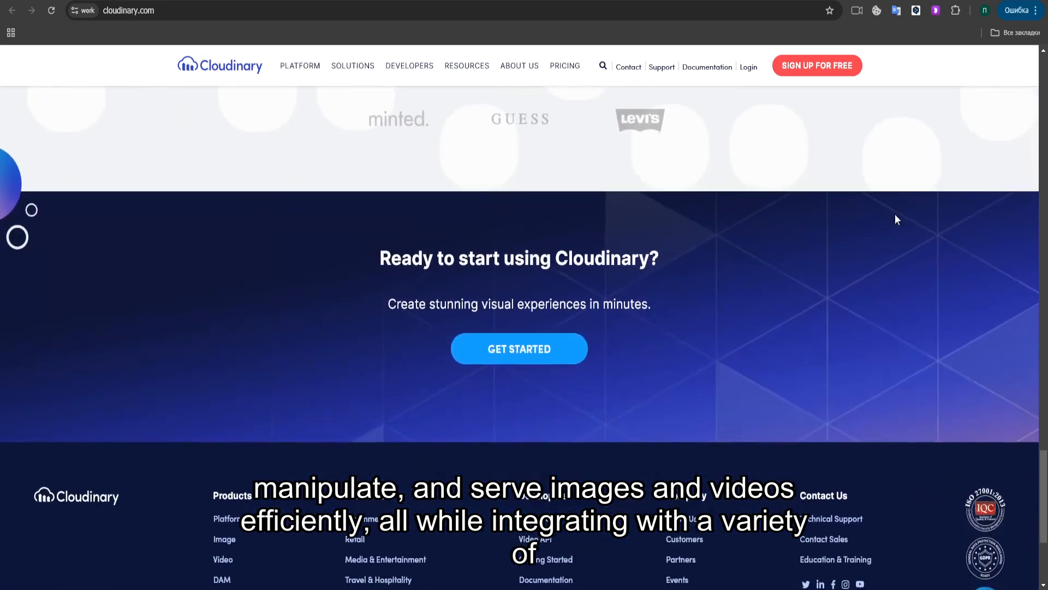
scroll("down", 3)
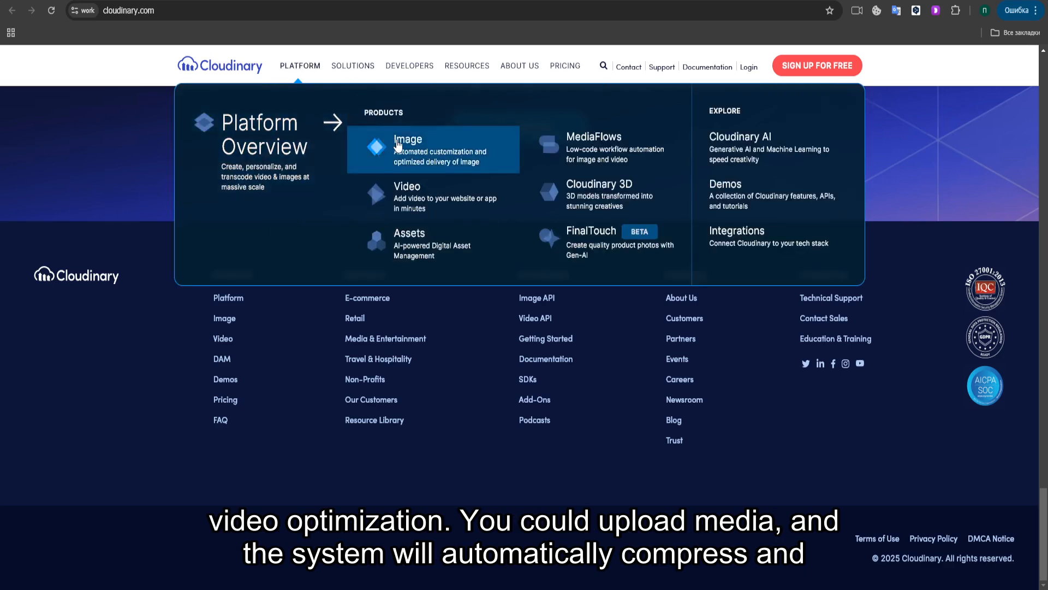
Choose Image under Platform products to reach the Cloudinary Image page
left_click(407, 139)
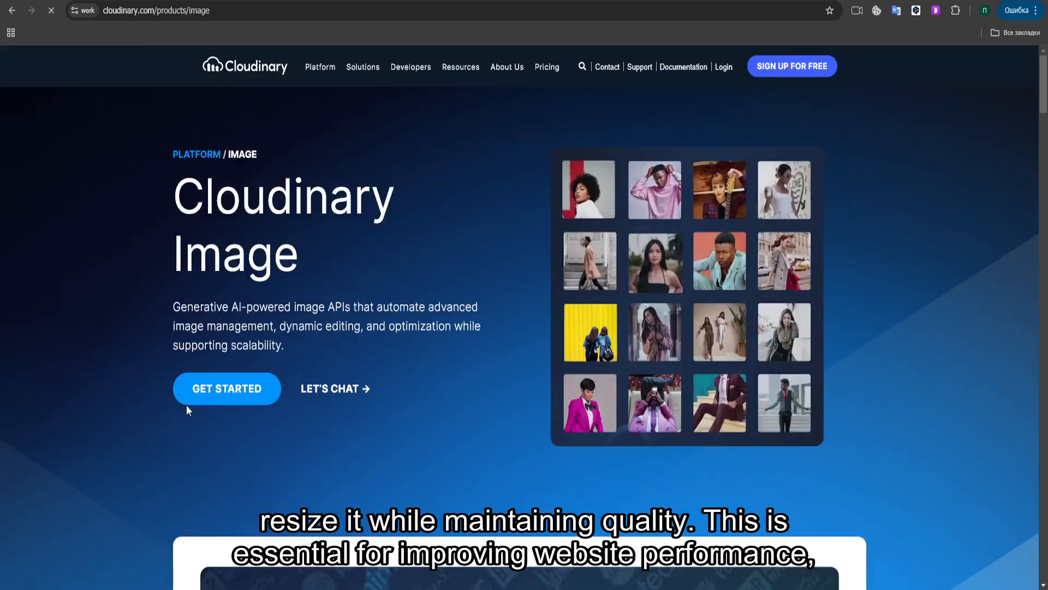
scroll("down", 3)
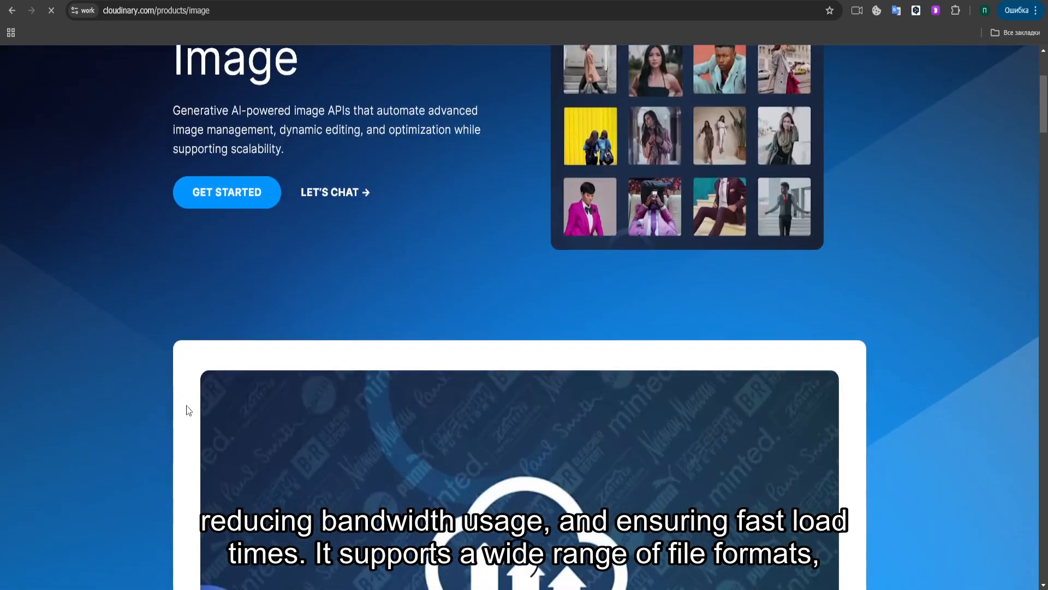
scroll("down", 3)
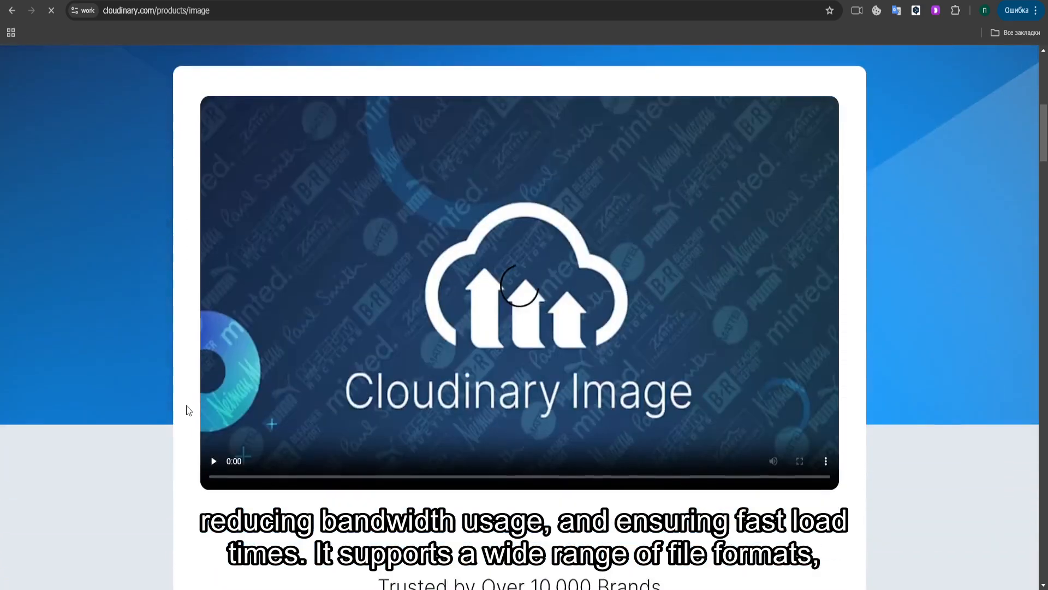
scroll("down", 3)
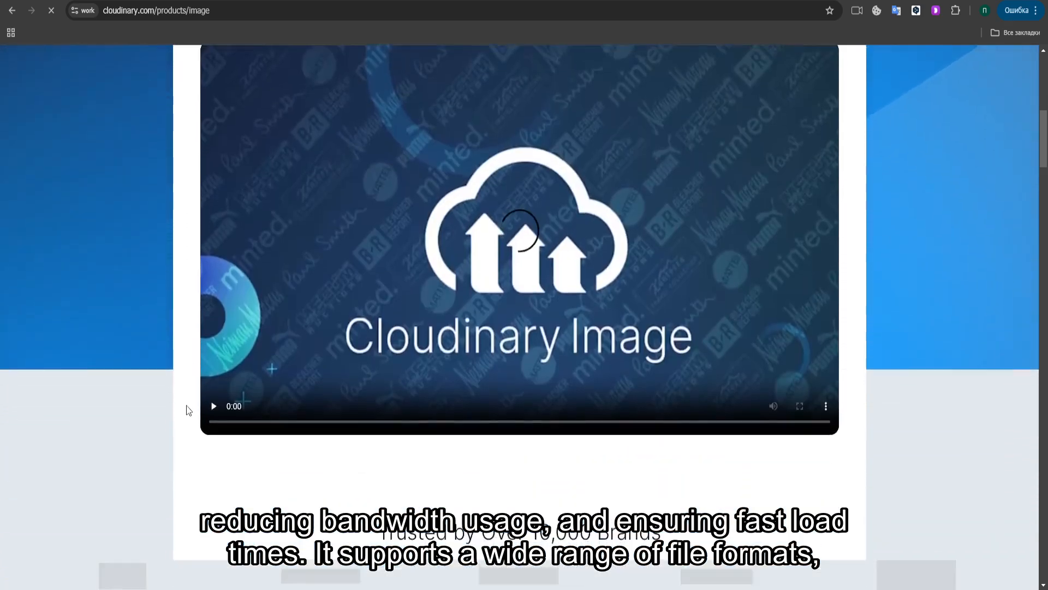
scroll("down", 3)
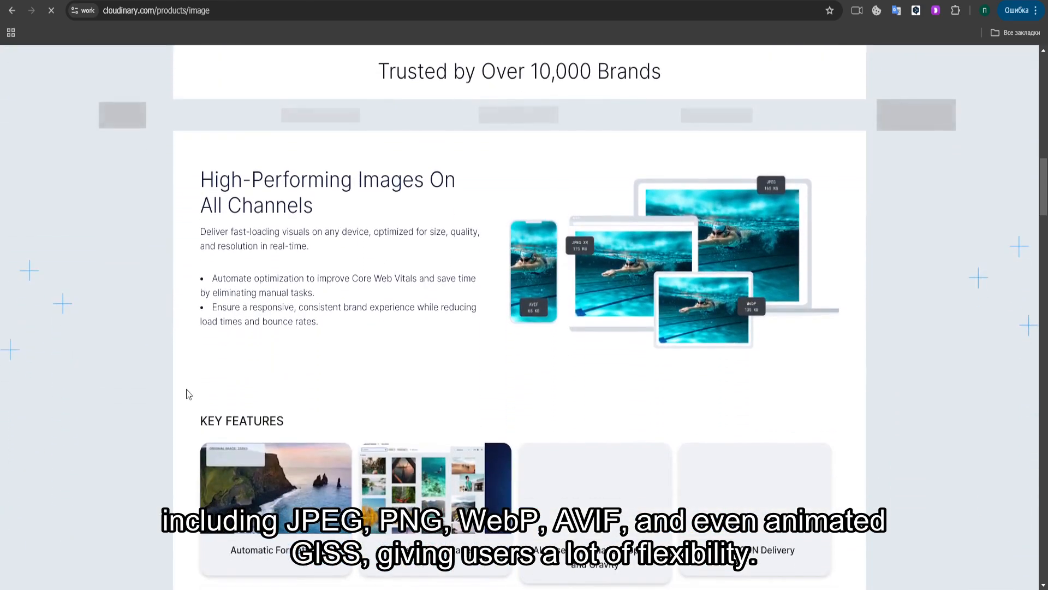
scroll("down", 3)
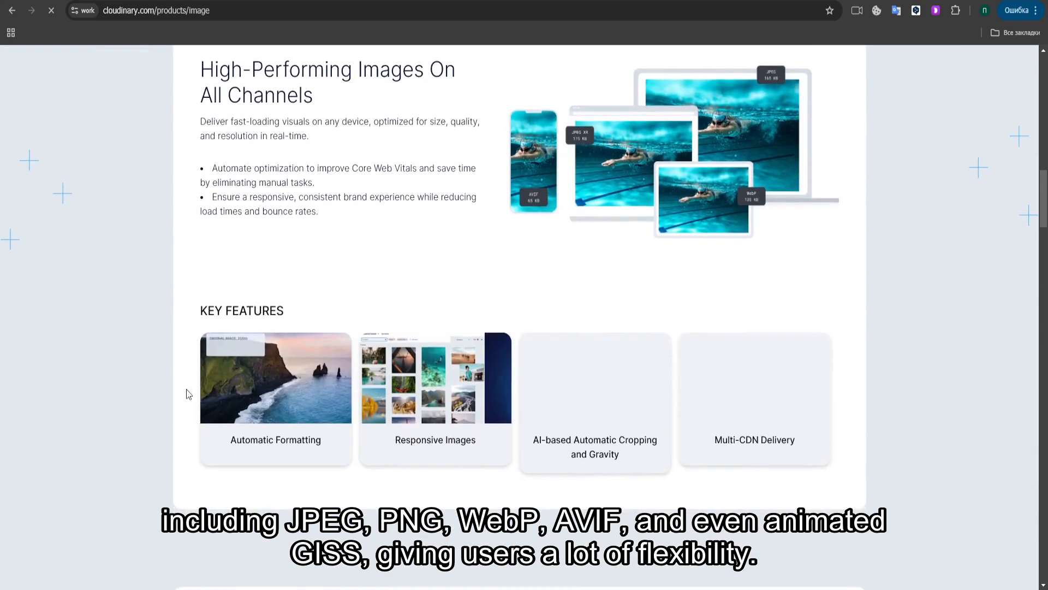
scroll("down", 3)
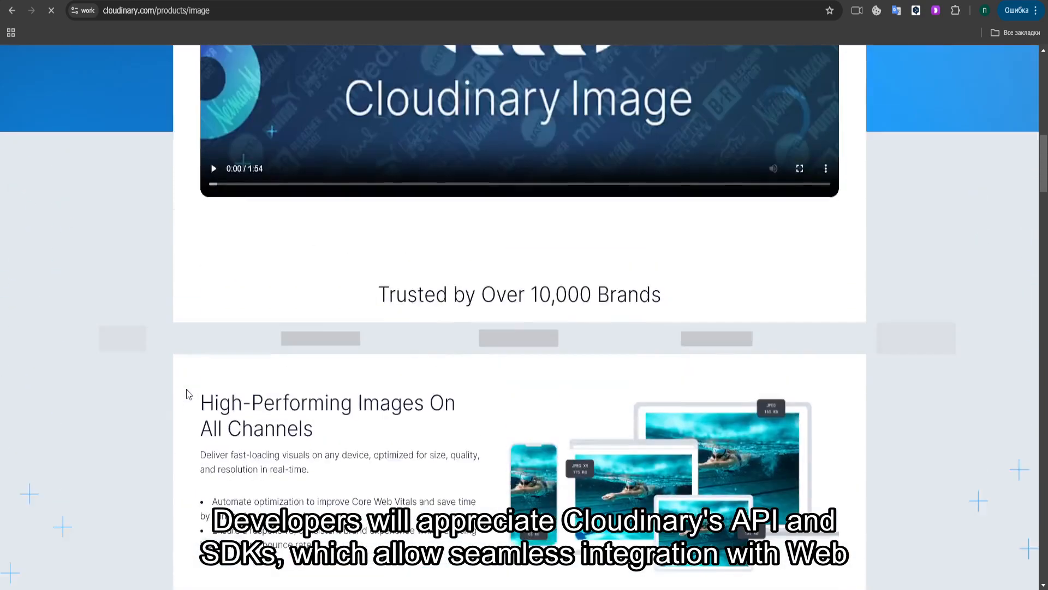
Navigate through the Platform menu to the Image API page
left_click(320, 66)
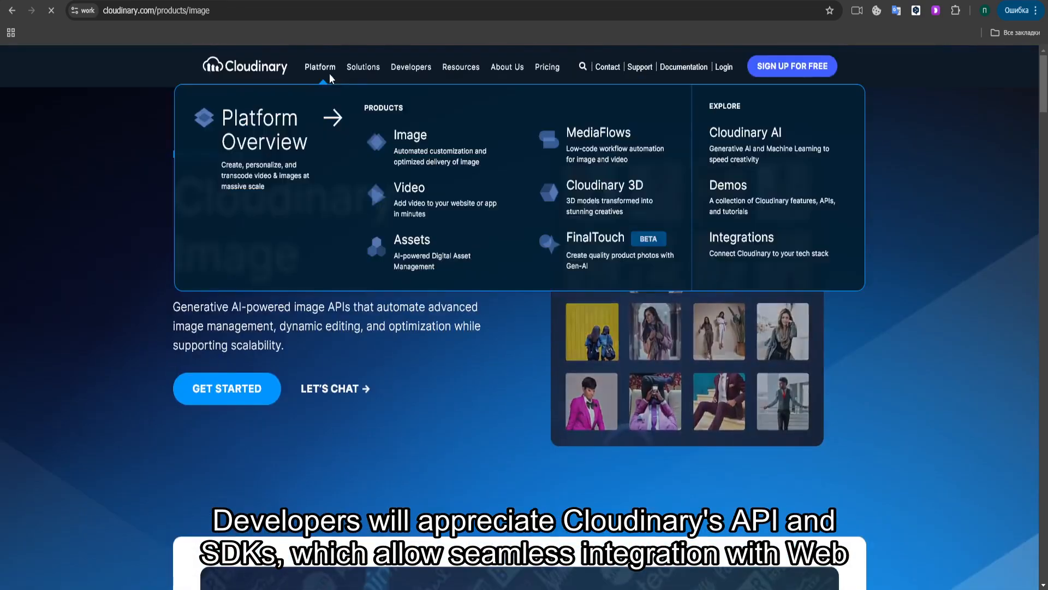
mouse_move(410, 66)
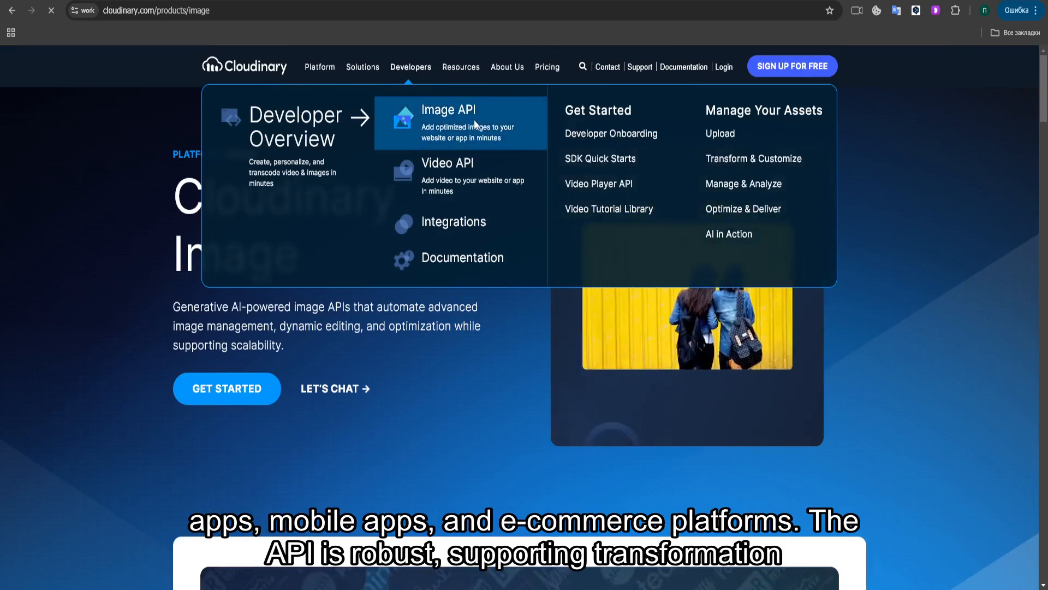
left_click(449, 110)
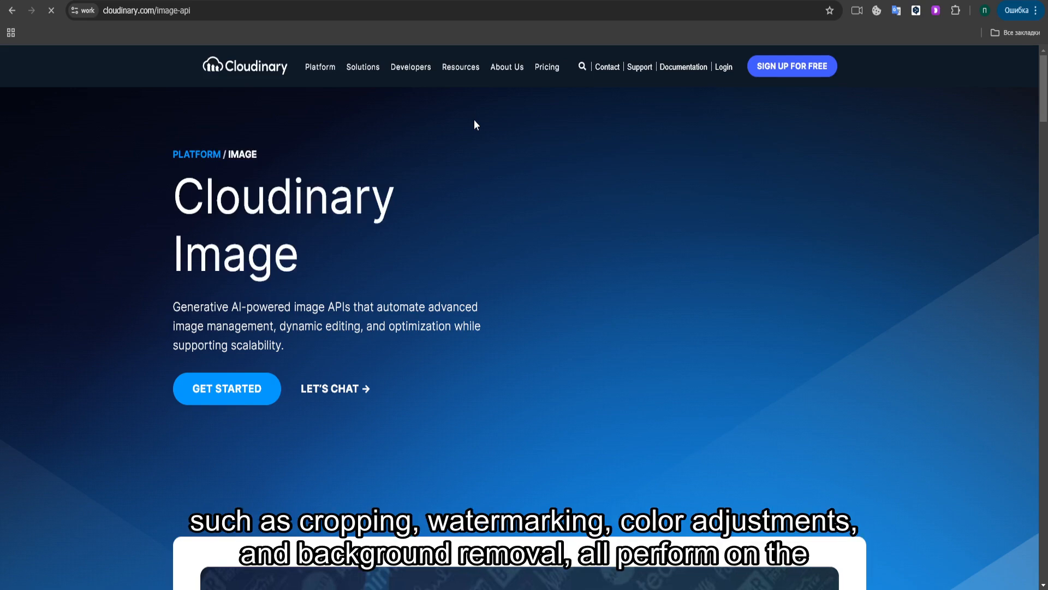
mouse_move(634, 426)
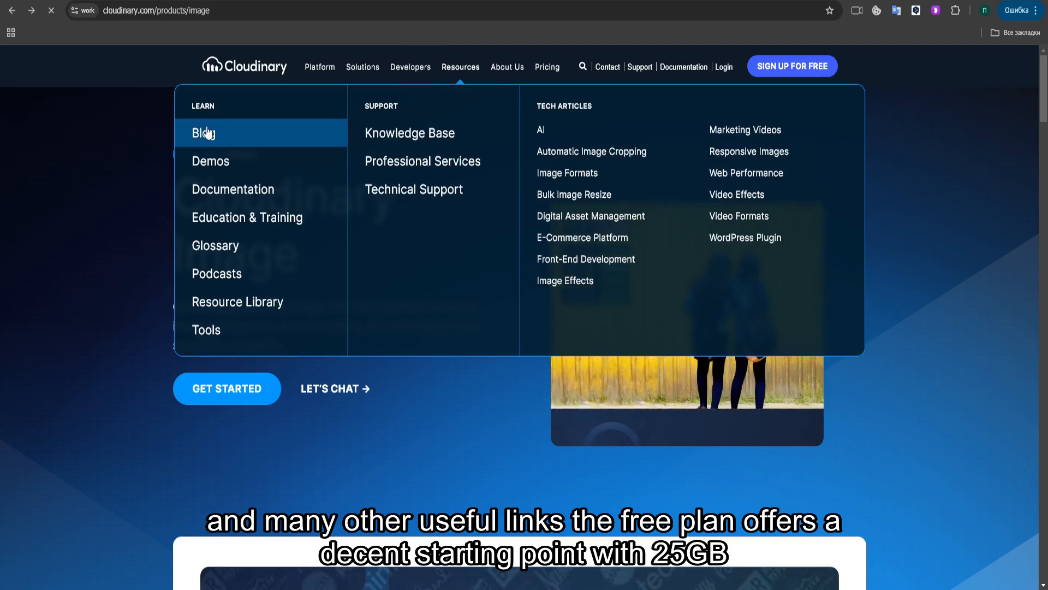
Open the Cloudinary blog and scroll past Featured posts into Most Recent Posts
left_click(203, 132)
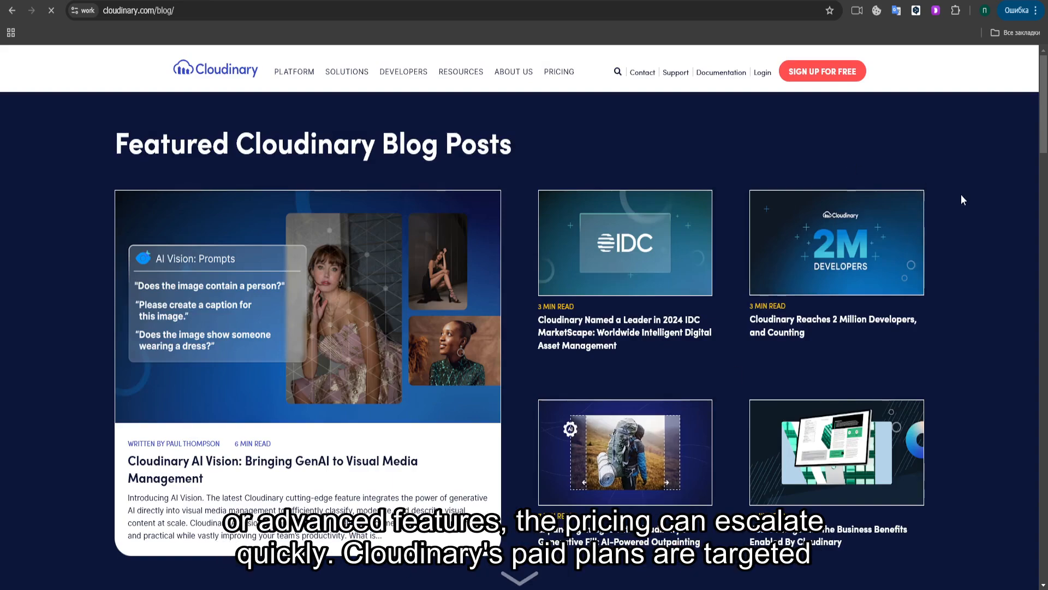
scroll("down", 3)
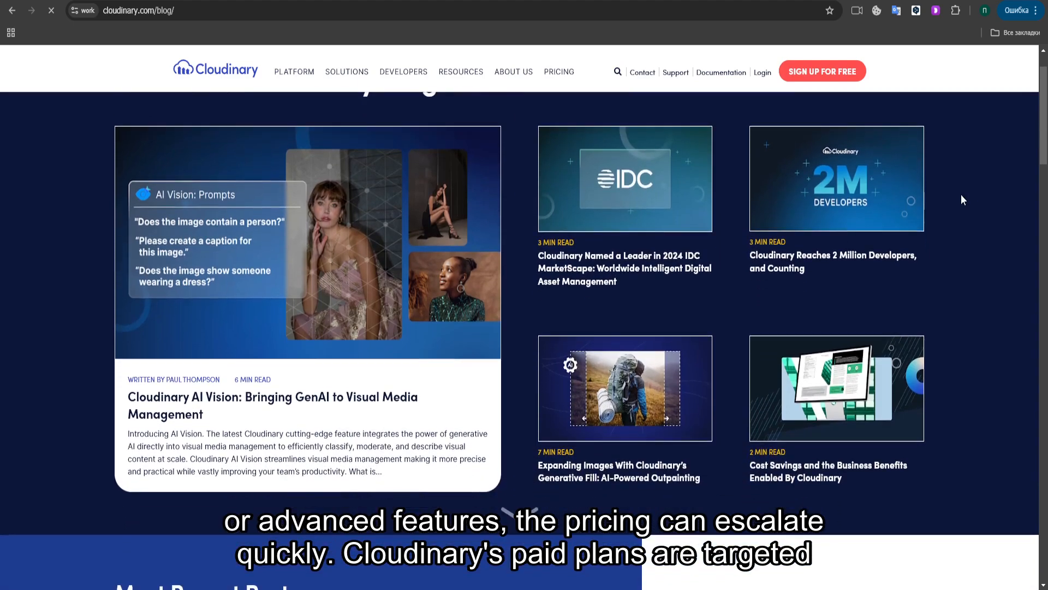
scroll("down", 3)
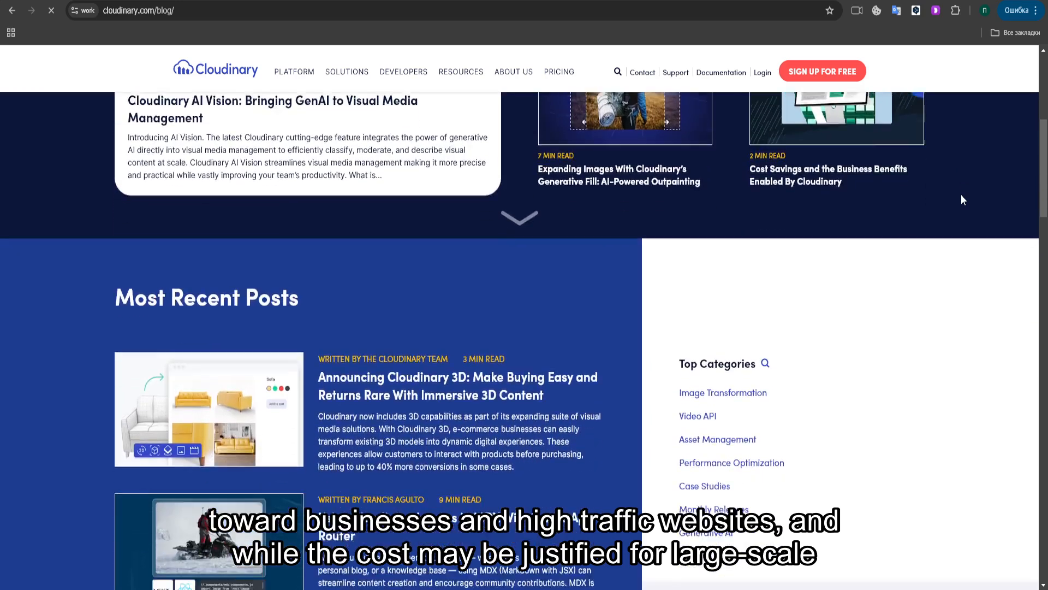
scroll("down", 3)
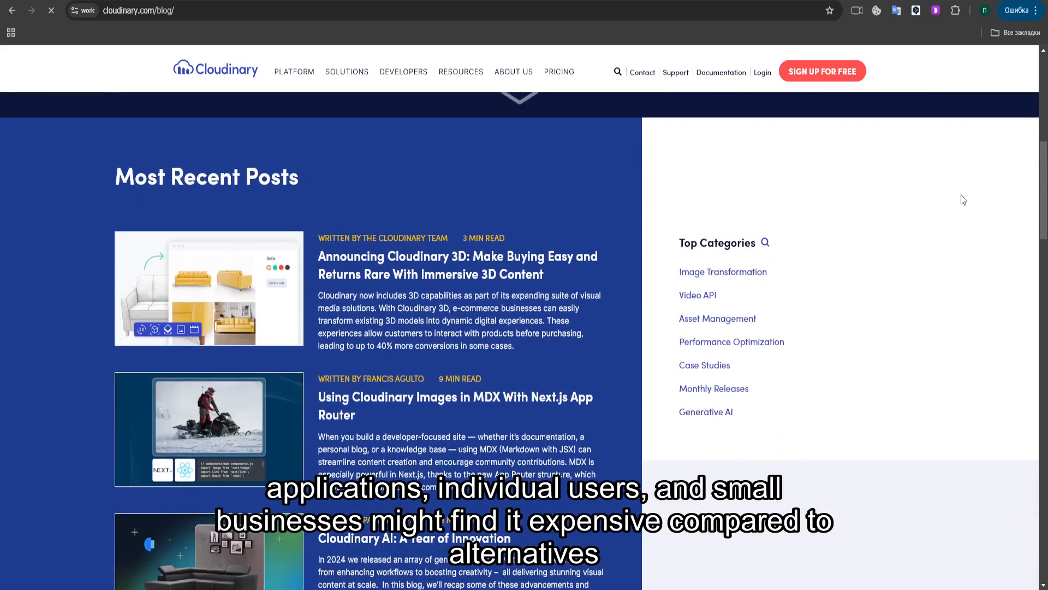
scroll("down", 3)
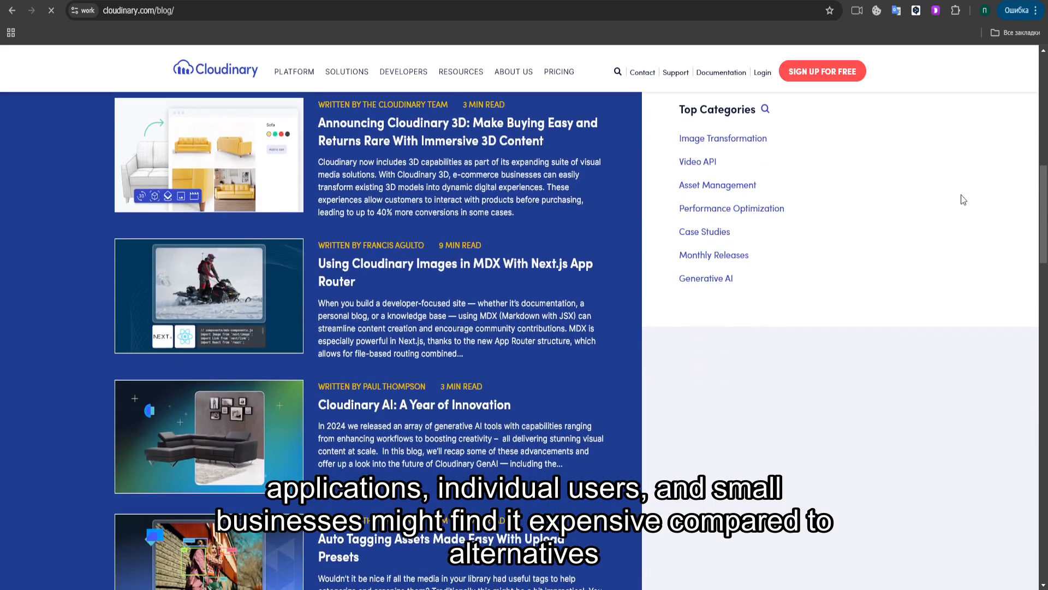
scroll("down", 3)
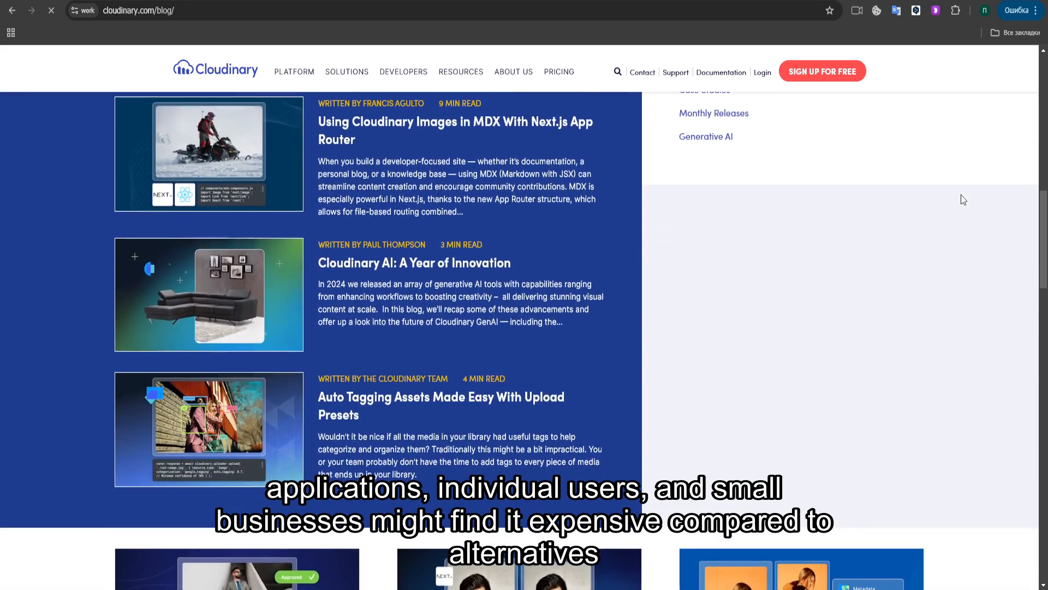
Go to Careers via About Us and read down to Cloudinary by the Numbers
left_click(461, 71)
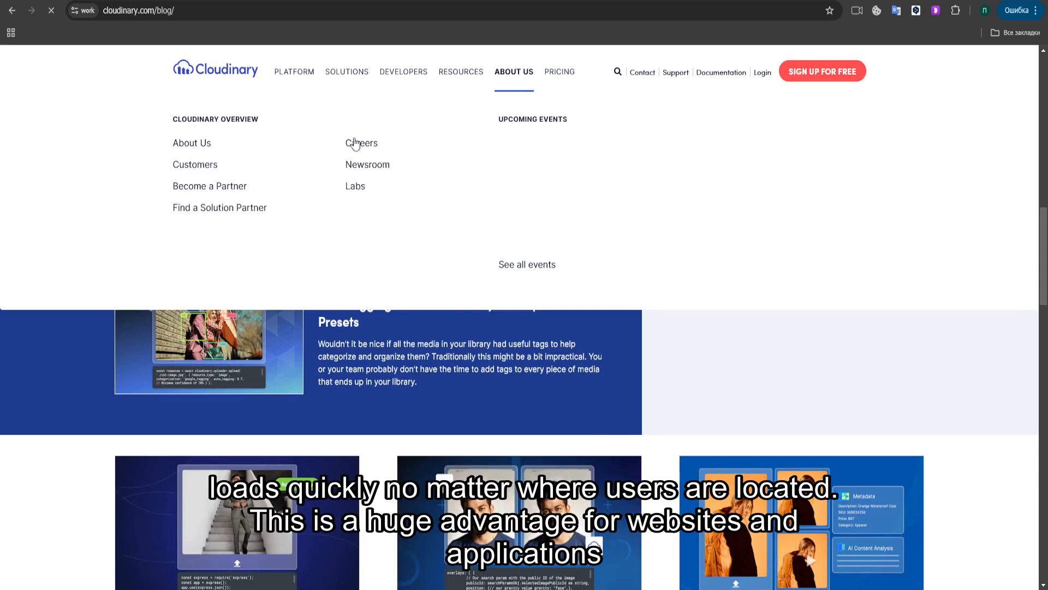
mouse_move(361, 151)
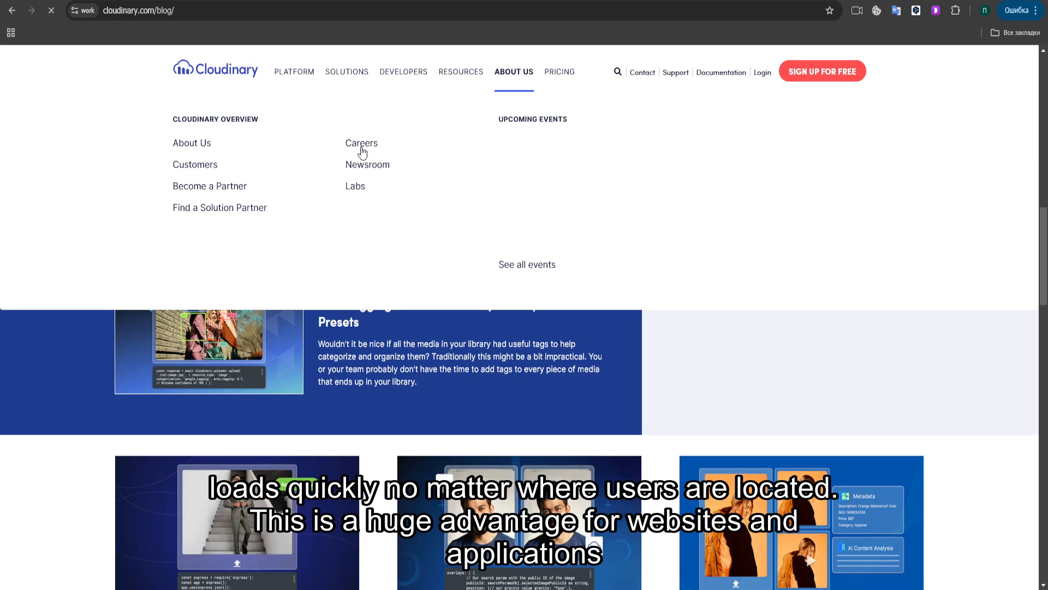
left_click(361, 143)
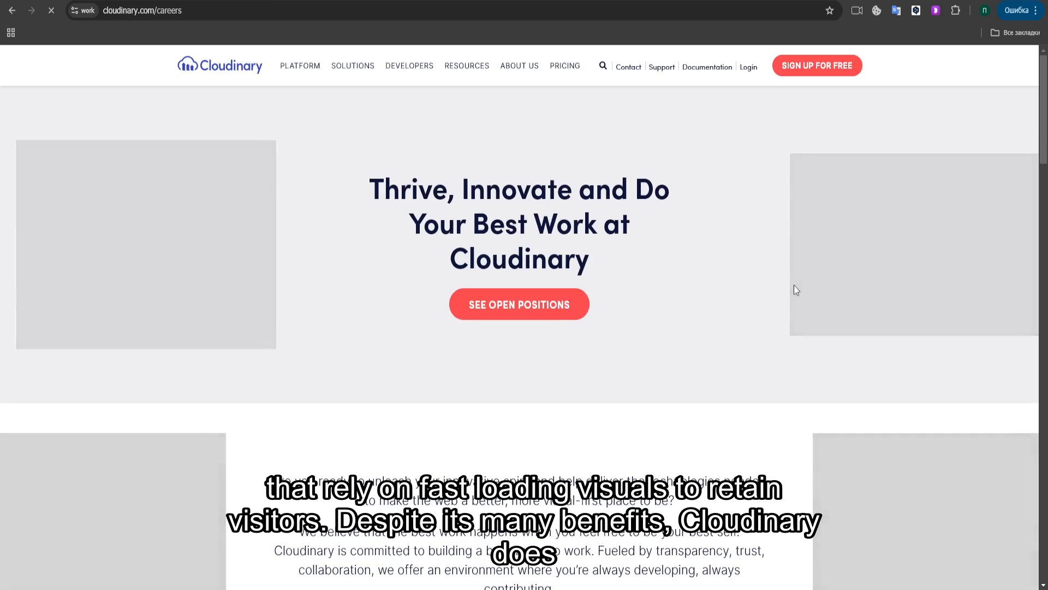
scroll("down", 3)
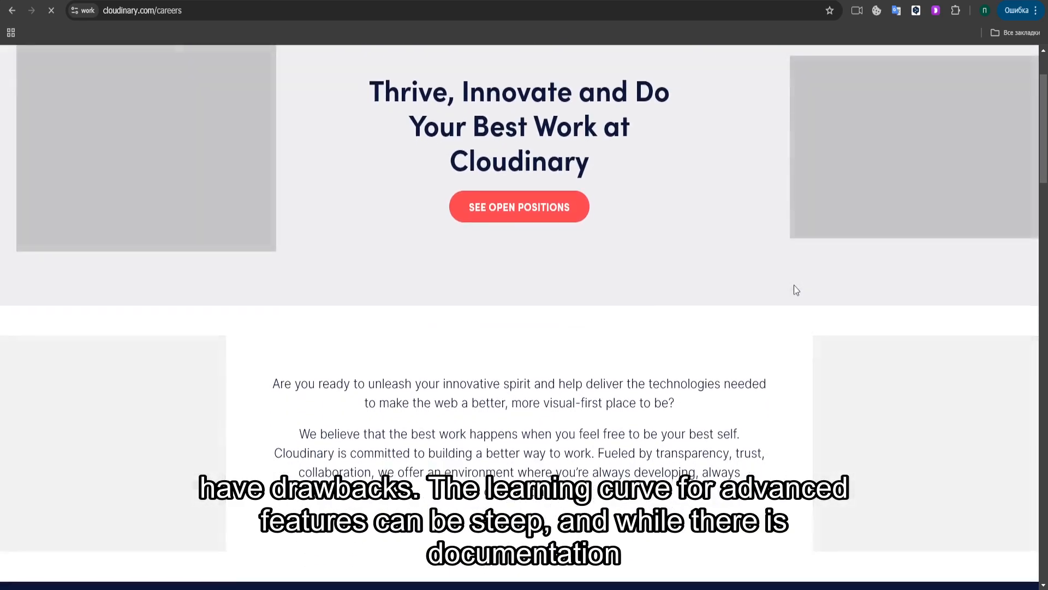
scroll("down", 3)
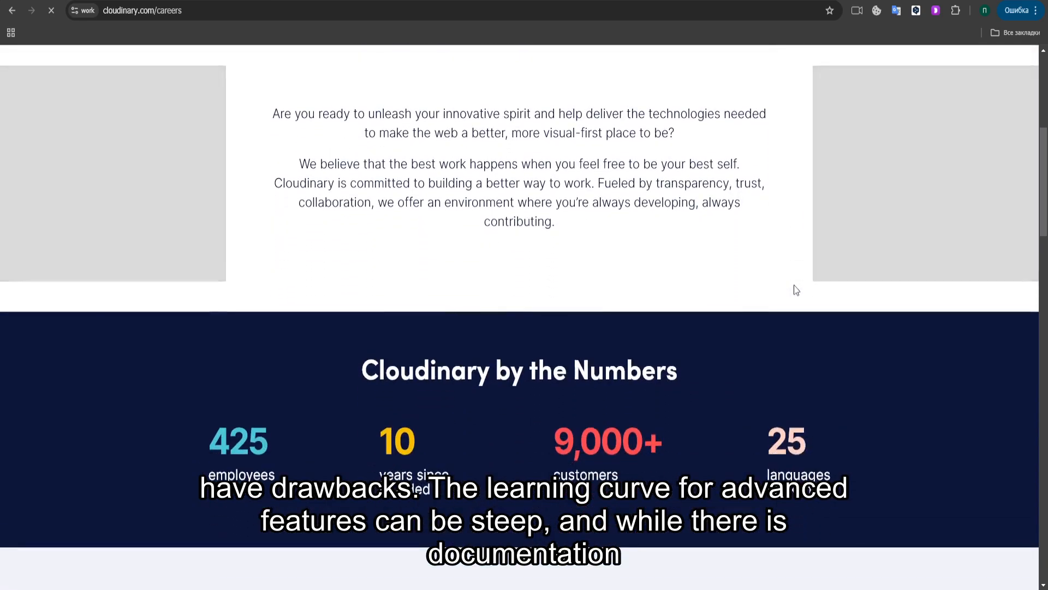
scroll("up", 3)
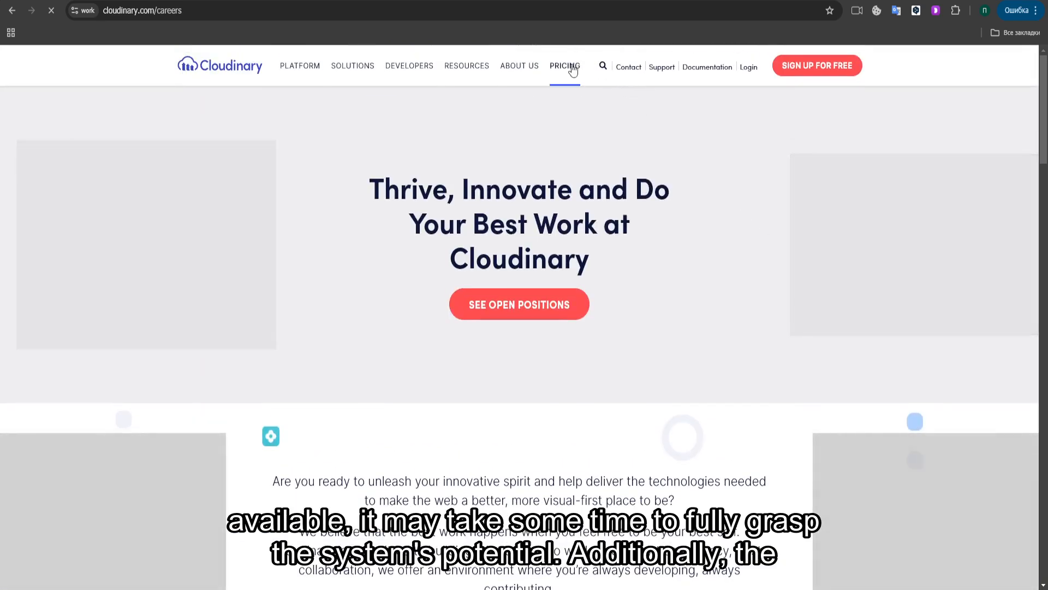
Open Pricing, scroll to the plans, and switch to Digital Asset Management plans
left_click(564, 66)
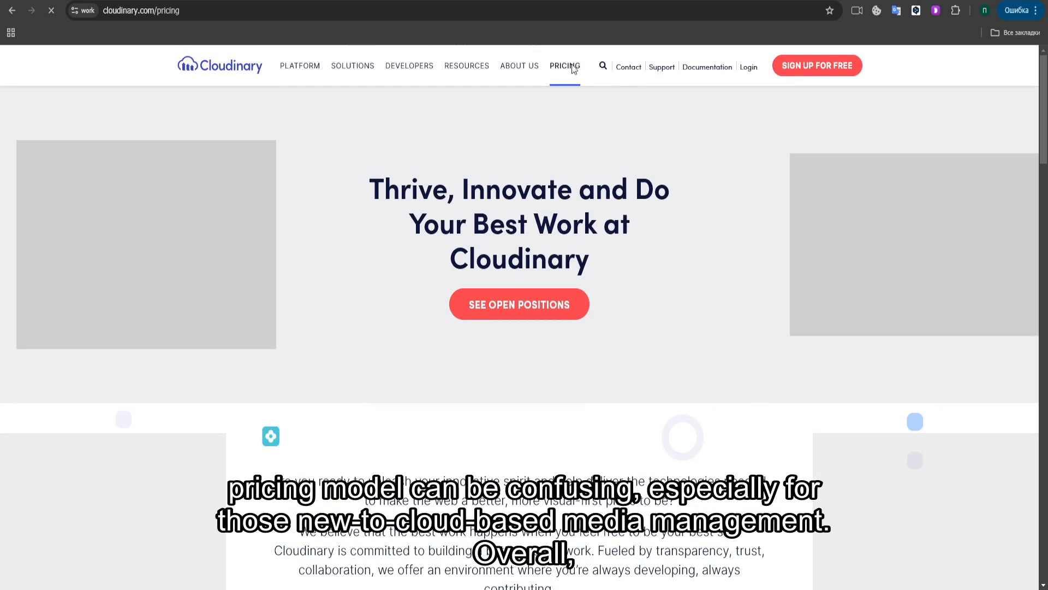
left_click(564, 65)
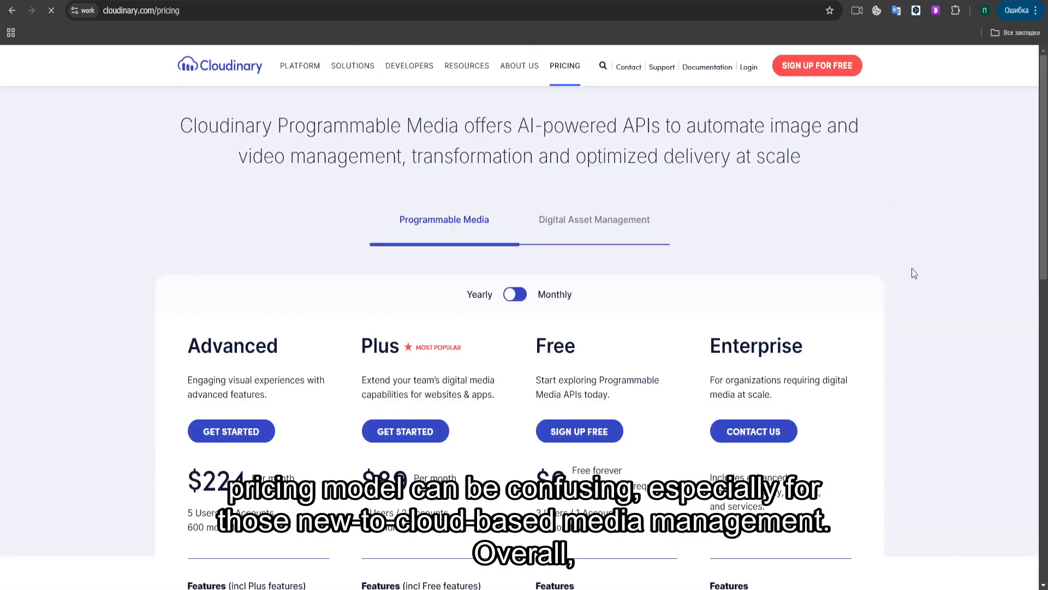
scroll("down", 3)
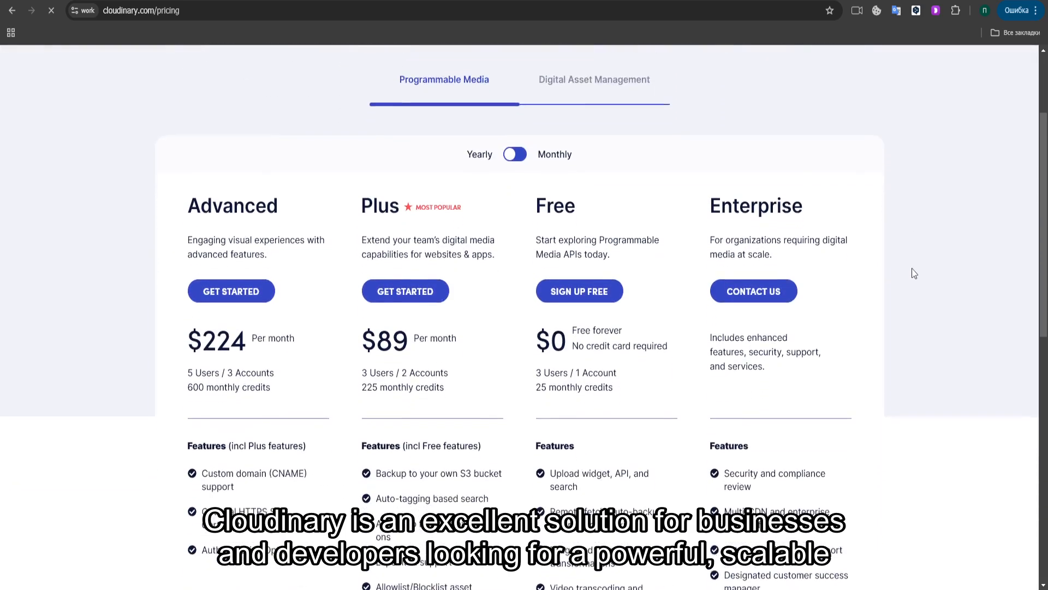
scroll("down", 3)
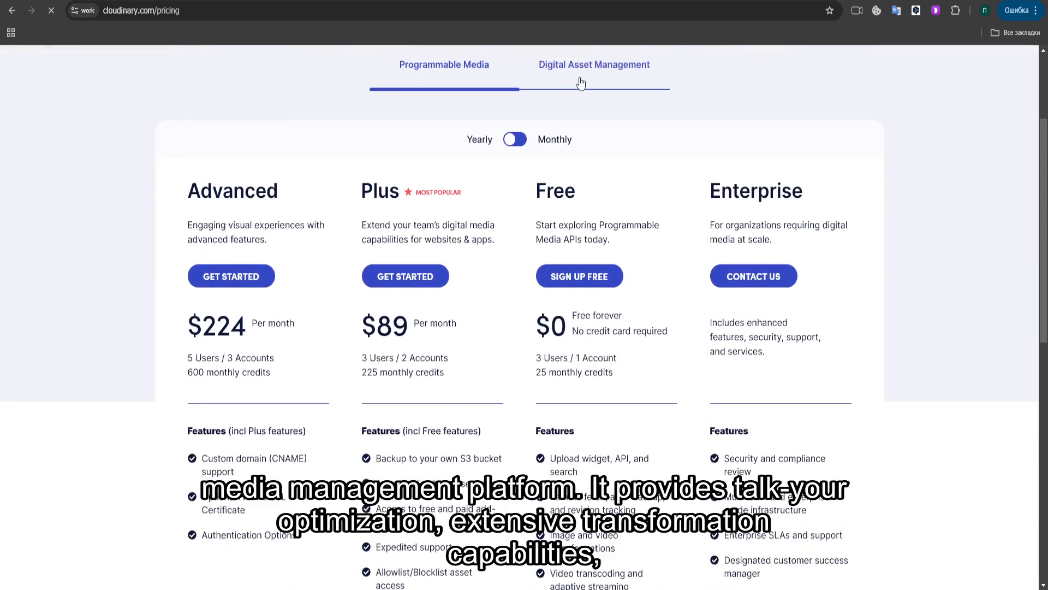
left_click(593, 64)
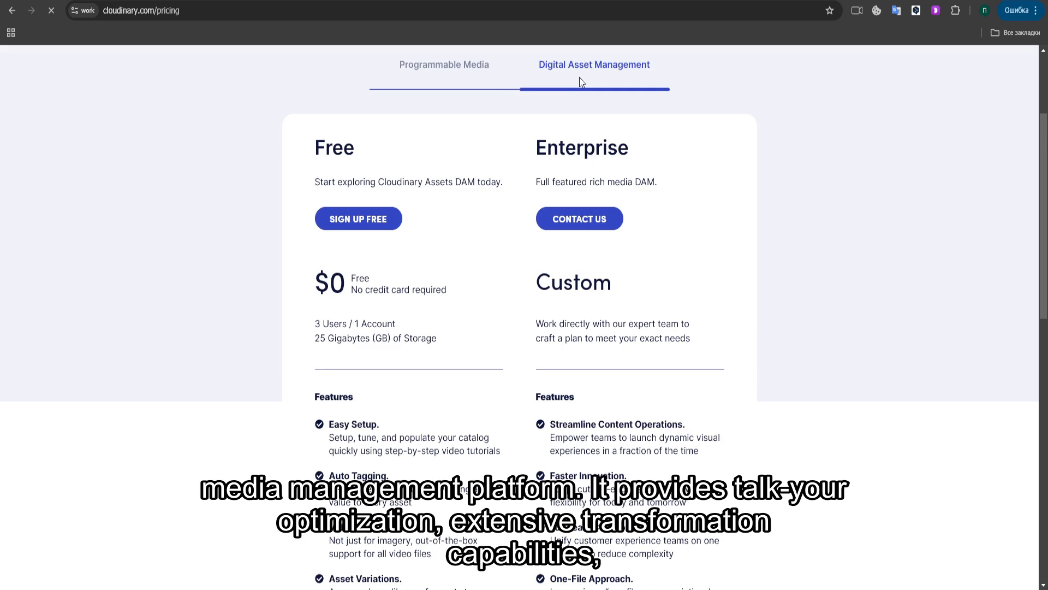
mouse_move(801, 250)
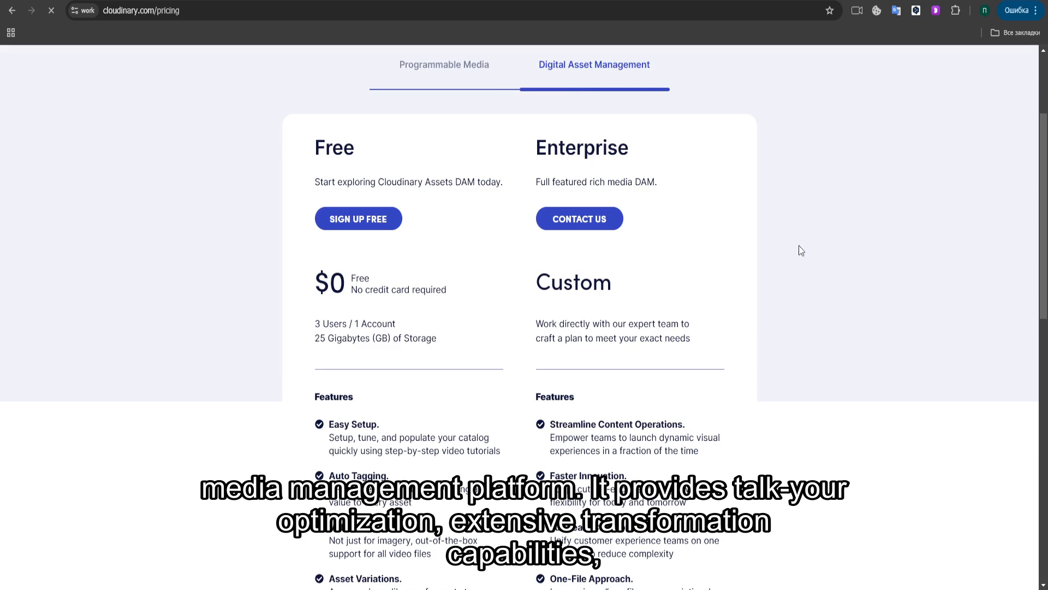